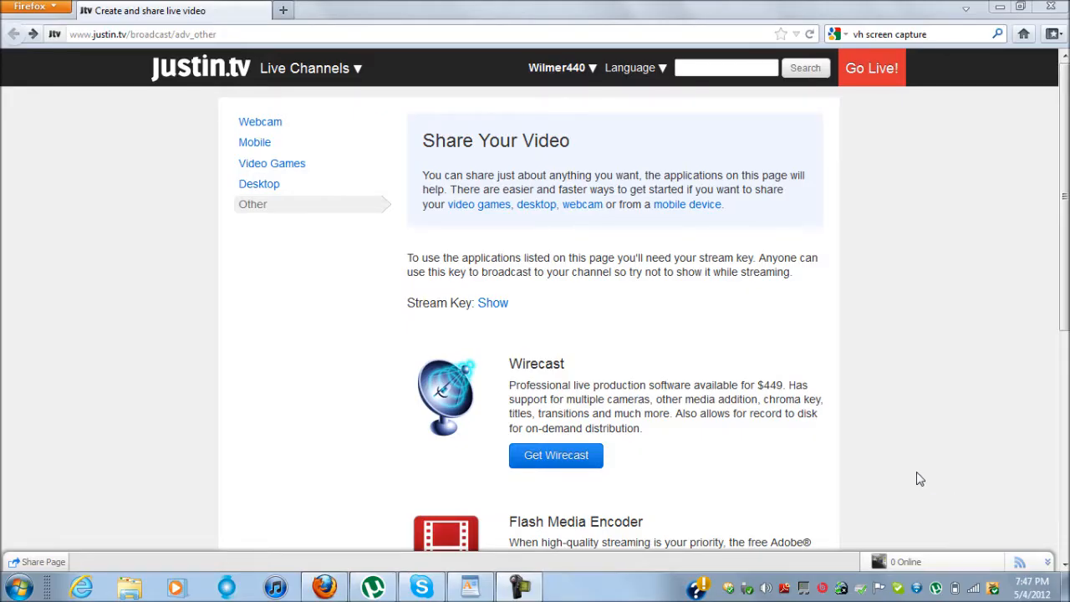
mouse_move(765, 406)
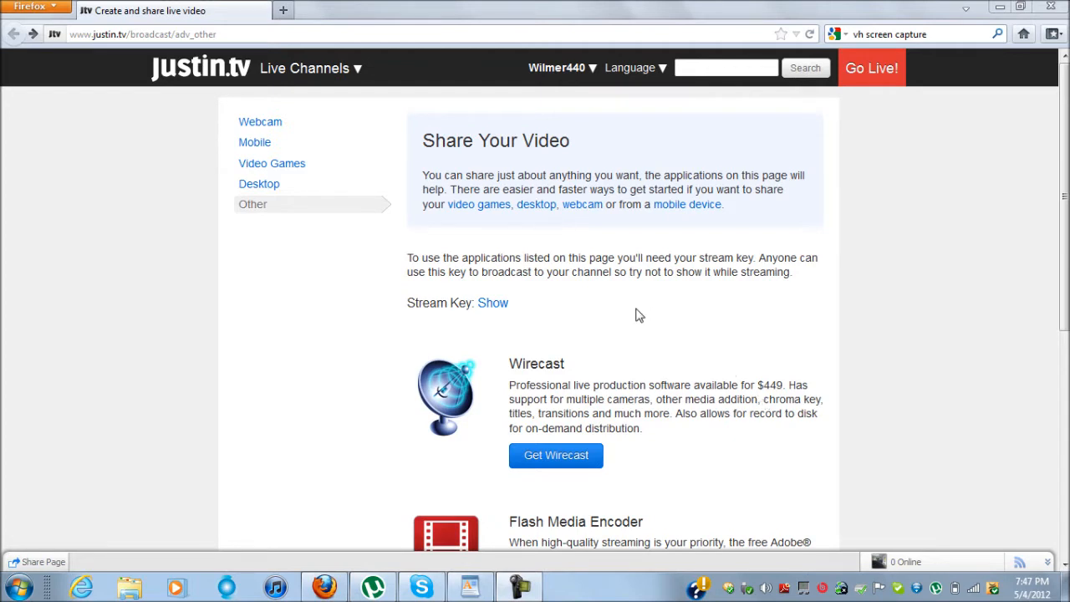
mouse_move(636, 328)
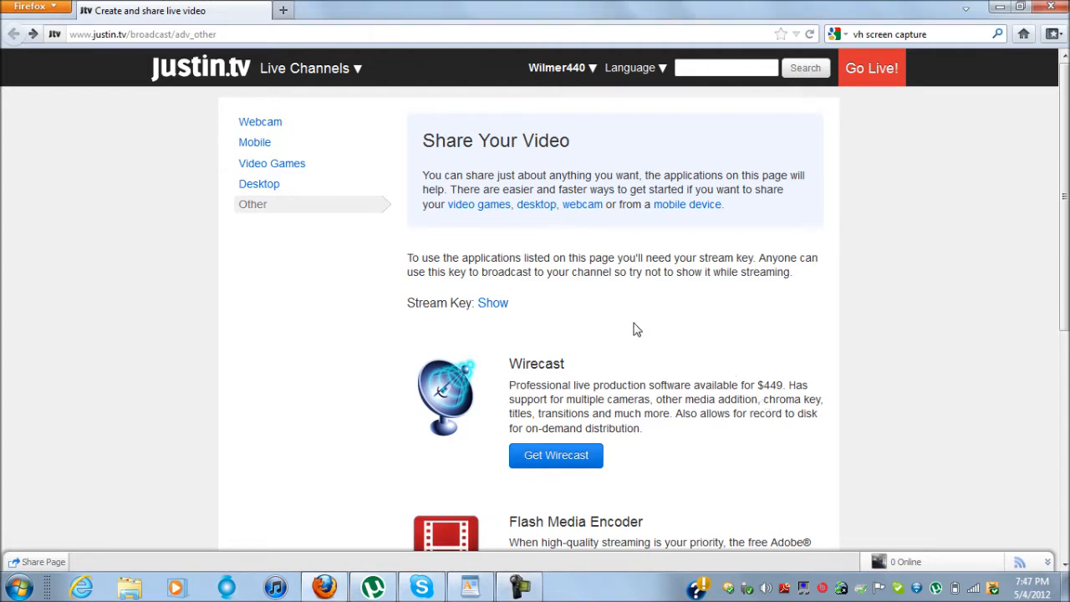
Scroll the Justin.tv 'Other' broadcast page down to the Flash Media Encoder section.
scroll("down", 3)
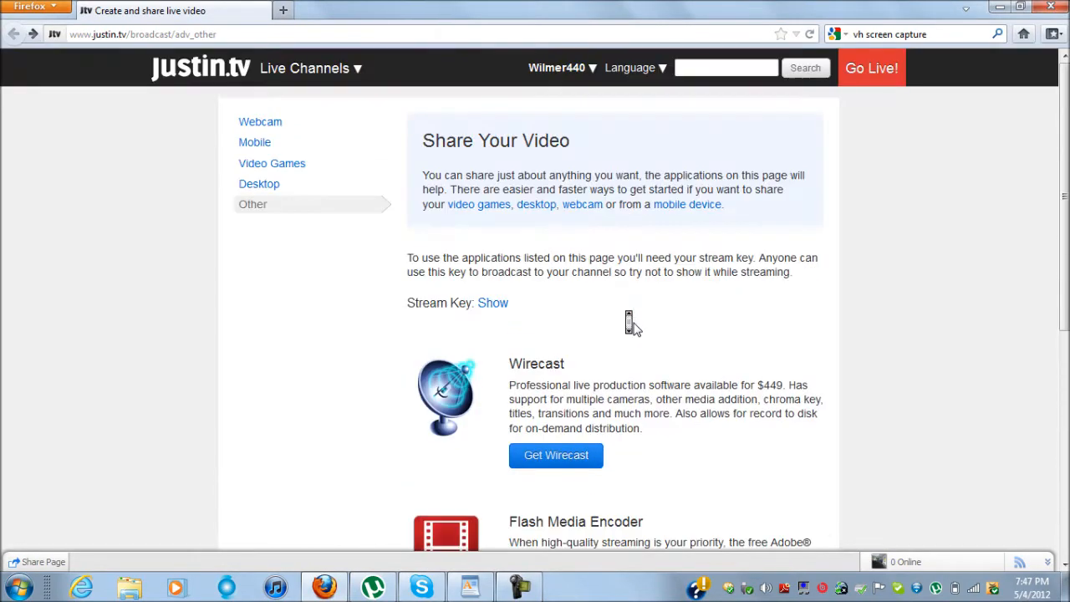
scroll("down", 3)
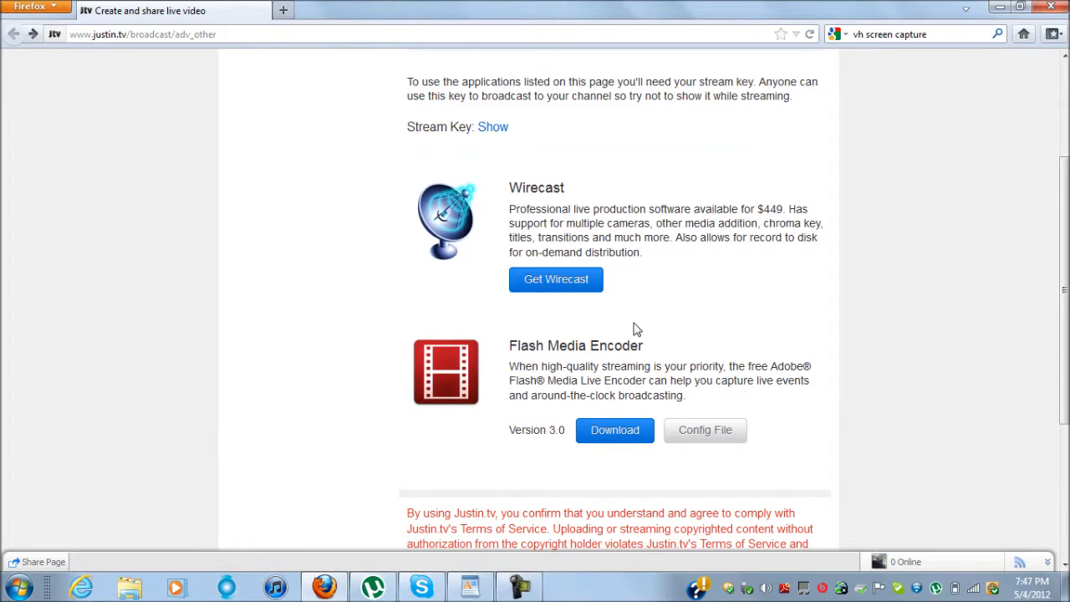
scroll("down", 3)
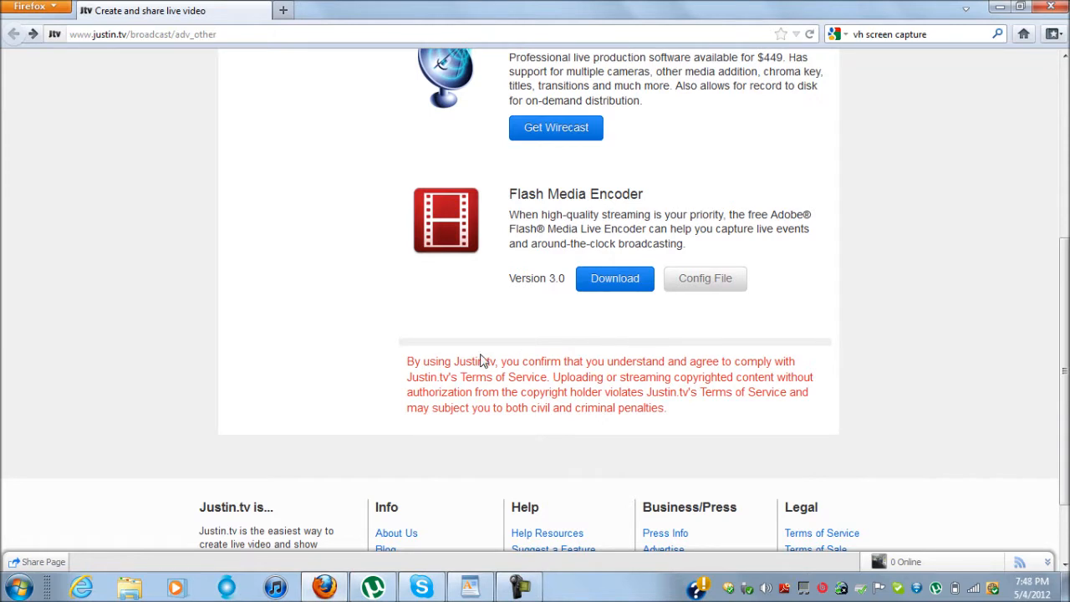
mouse_move(669, 303)
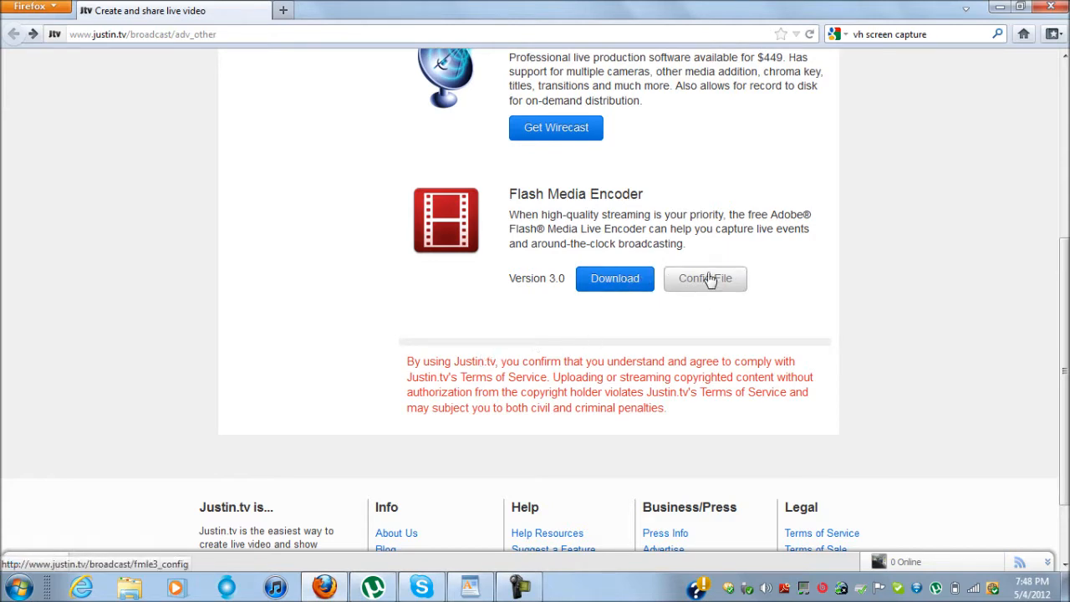
left_click(705, 279)
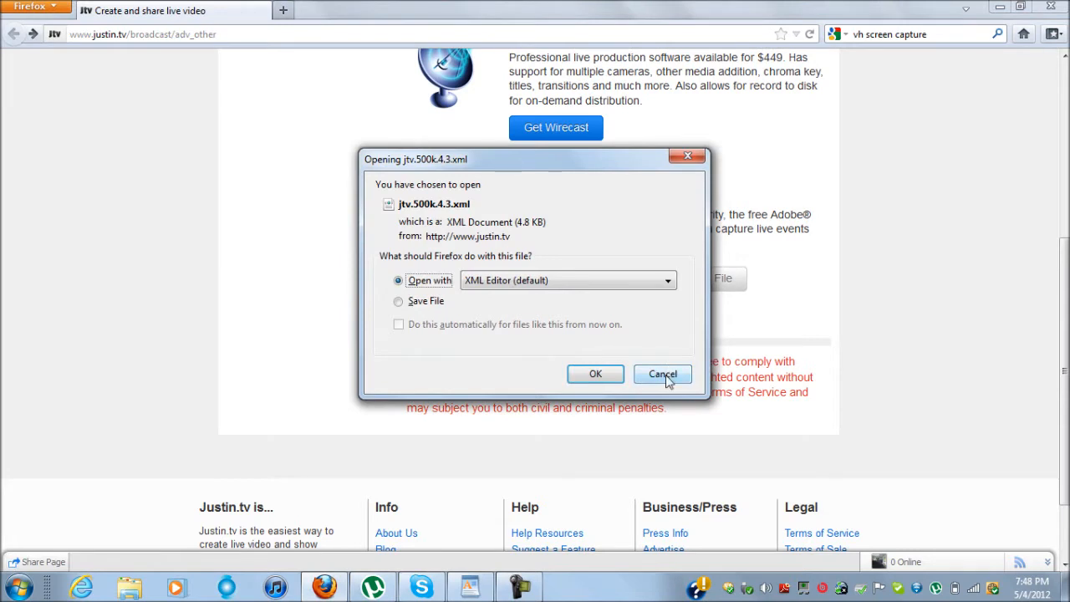
left_click(663, 374)
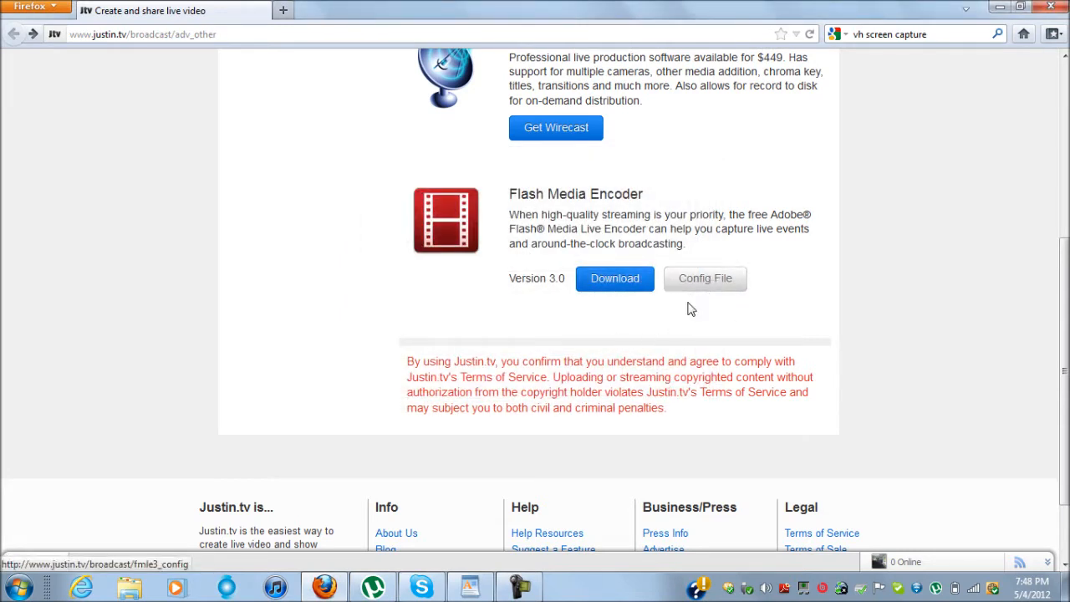
mouse_move(751, 319)
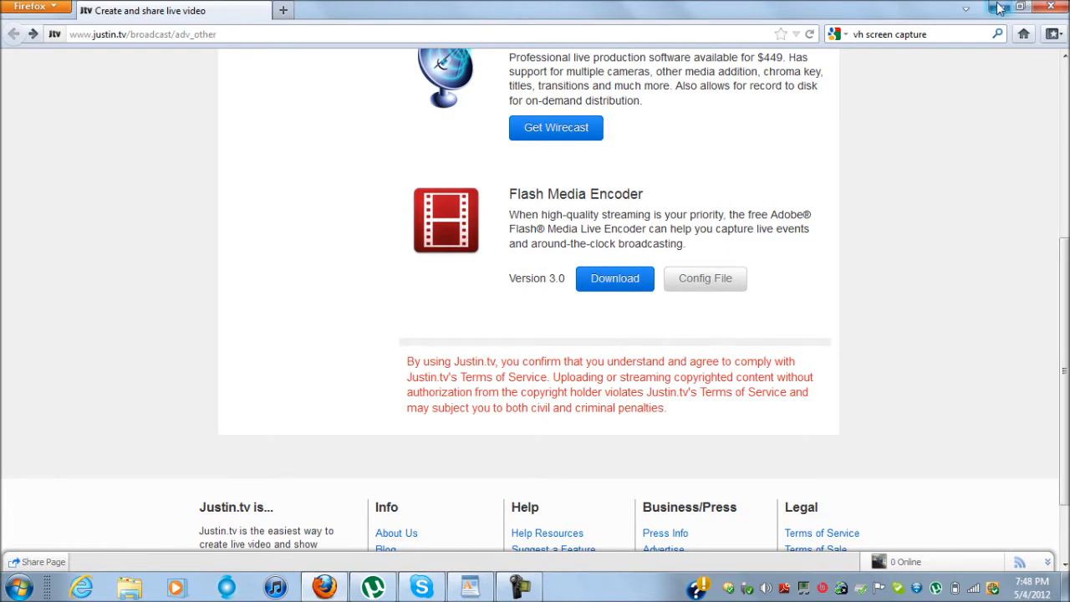
Launch Adobe Flash Media Live Encoder 3.1 from the Start menu.
left_click(22, 580)
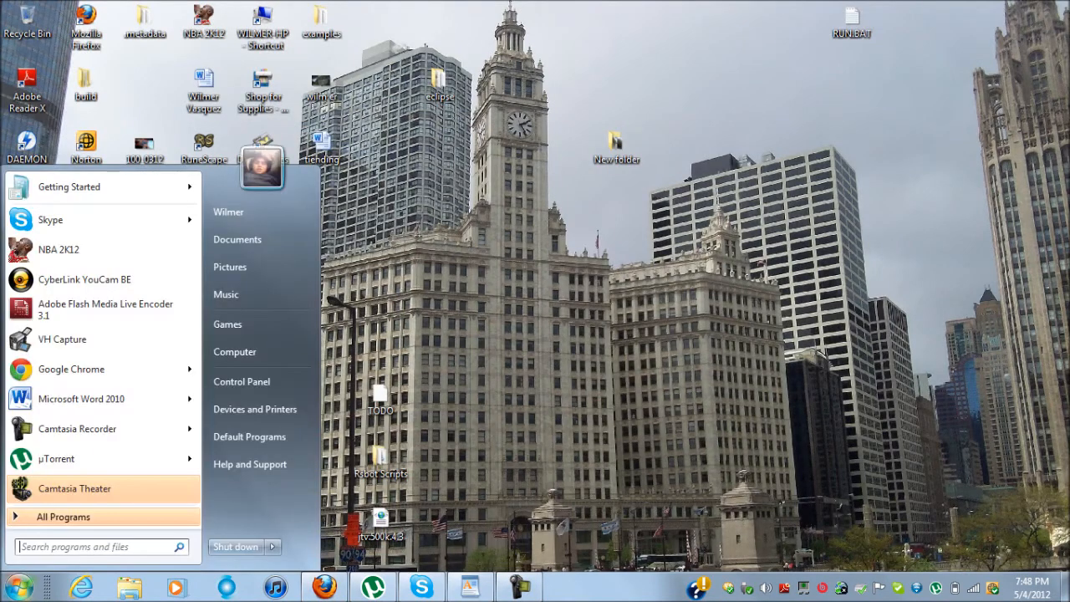
mouse_move(95, 353)
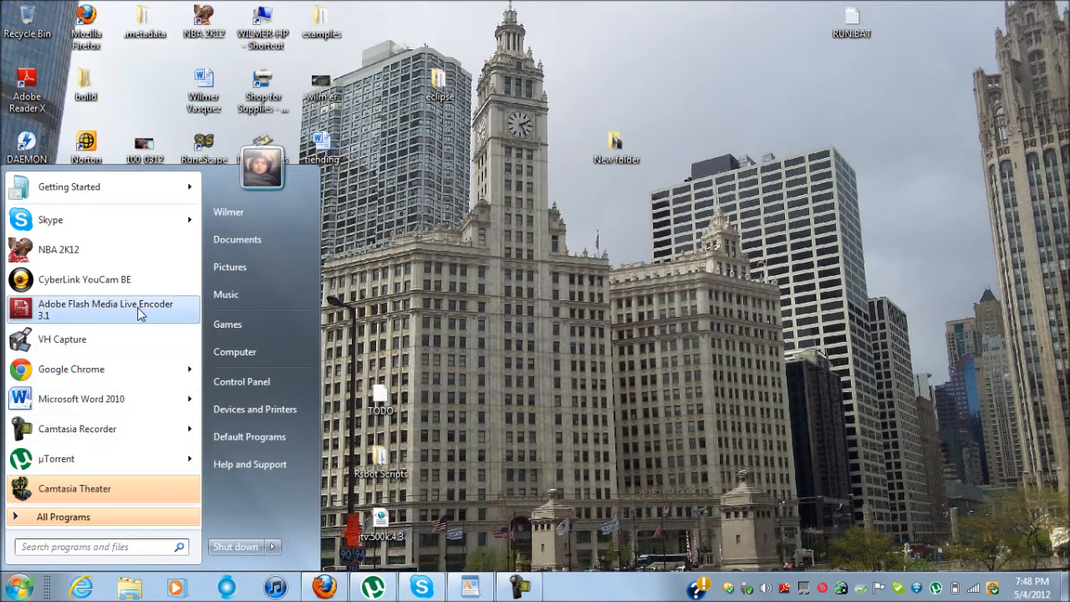
mouse_move(134, 322)
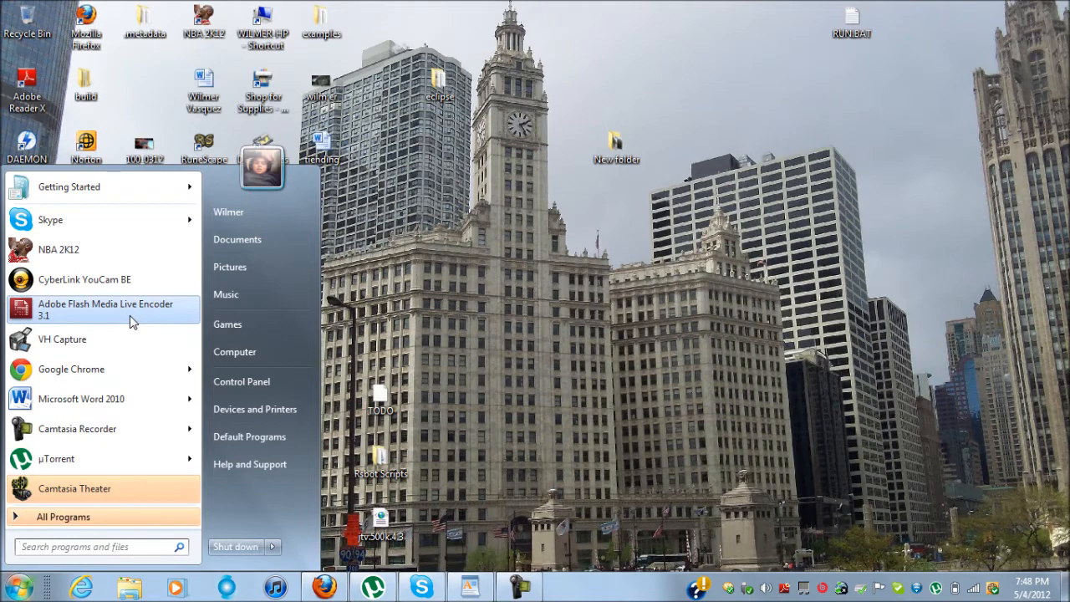
left_click(105, 310)
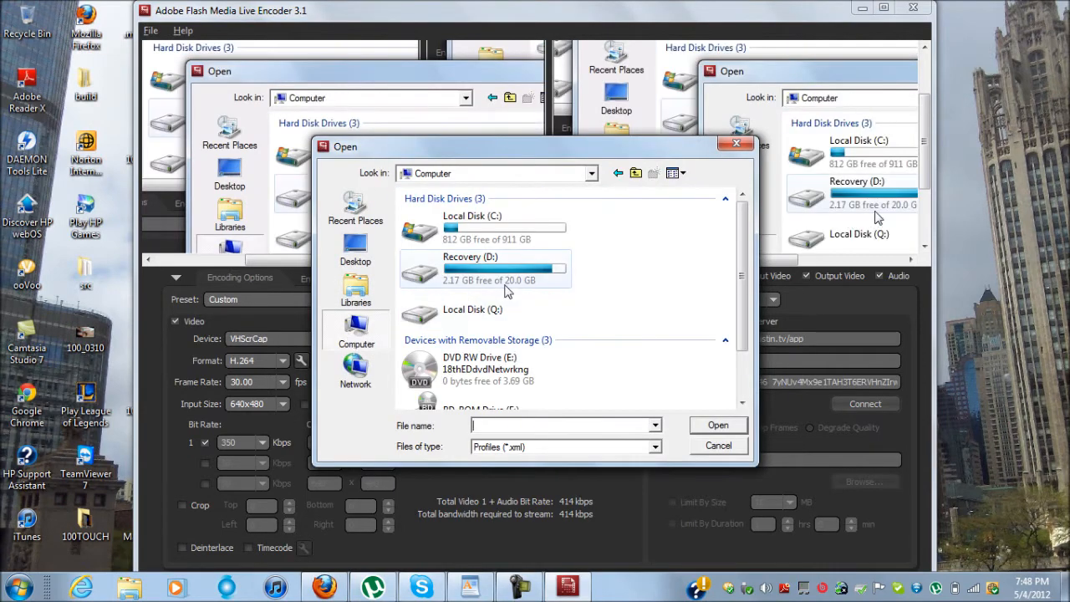
Load the jtv XML profile, accept the validation warning, and set Video Device to VHScrCap.
left_click(355, 246)
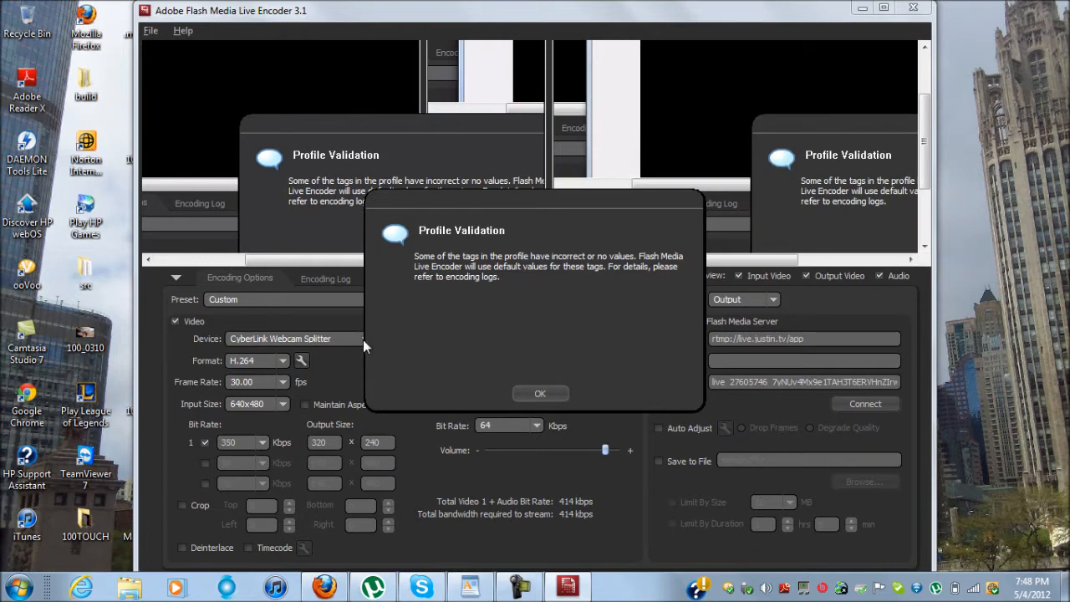
left_click(541, 394)
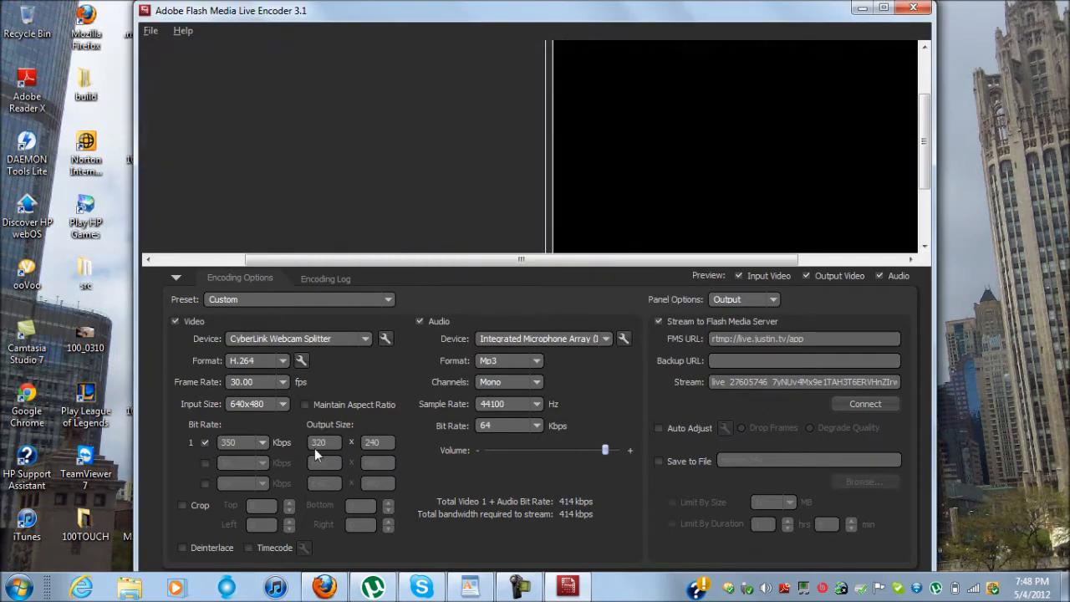
left_click(296, 339)
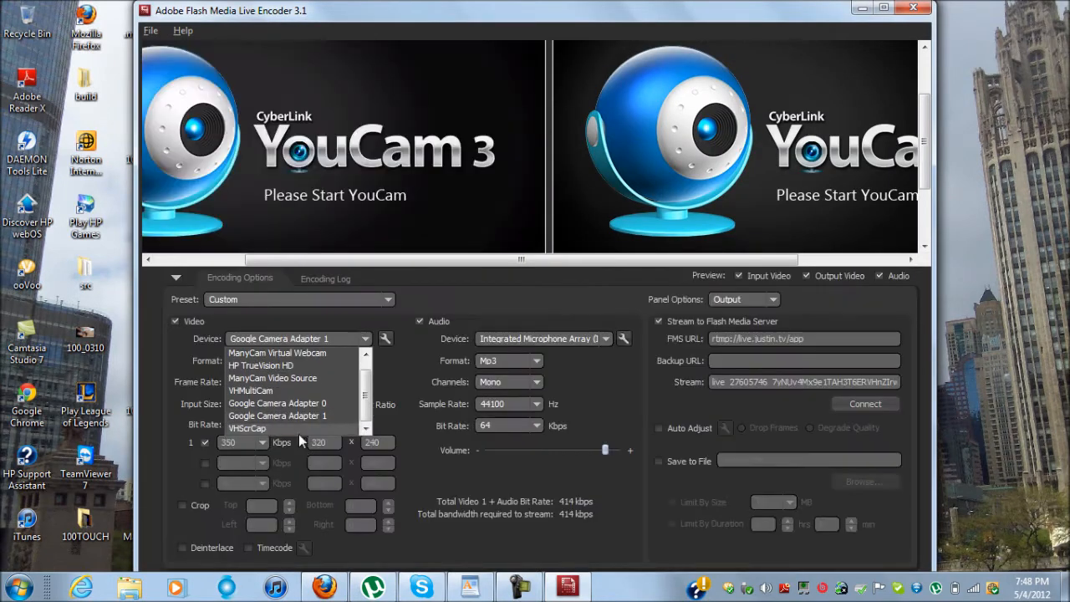
left_click(247, 429)
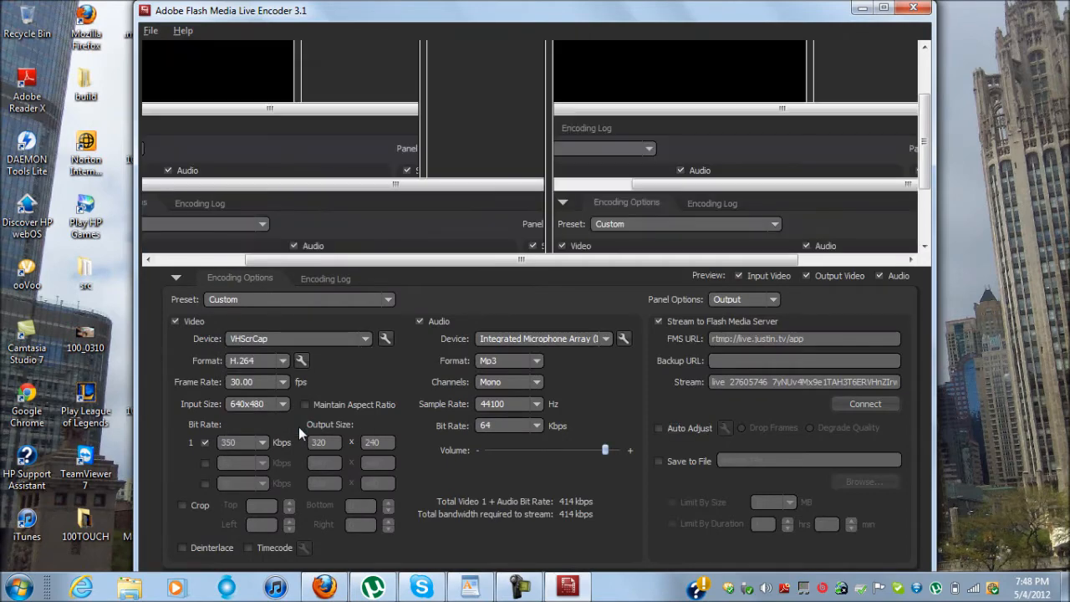
mouse_move(586, 12)
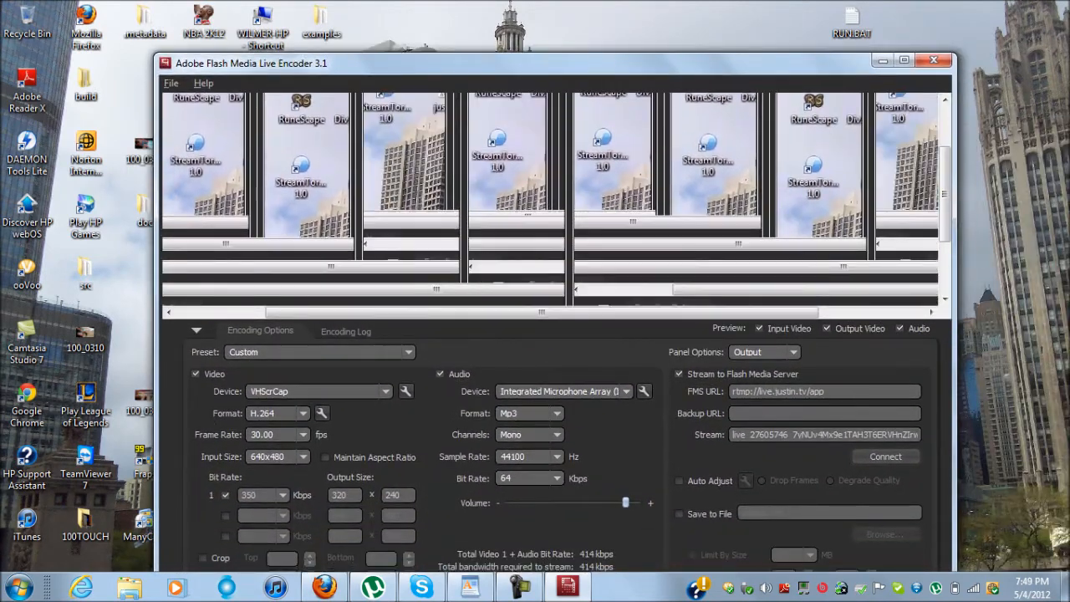
In VHCapture, keep VHScrCap as capture source and open its 640x480 driver settings.
left_click(15, 583)
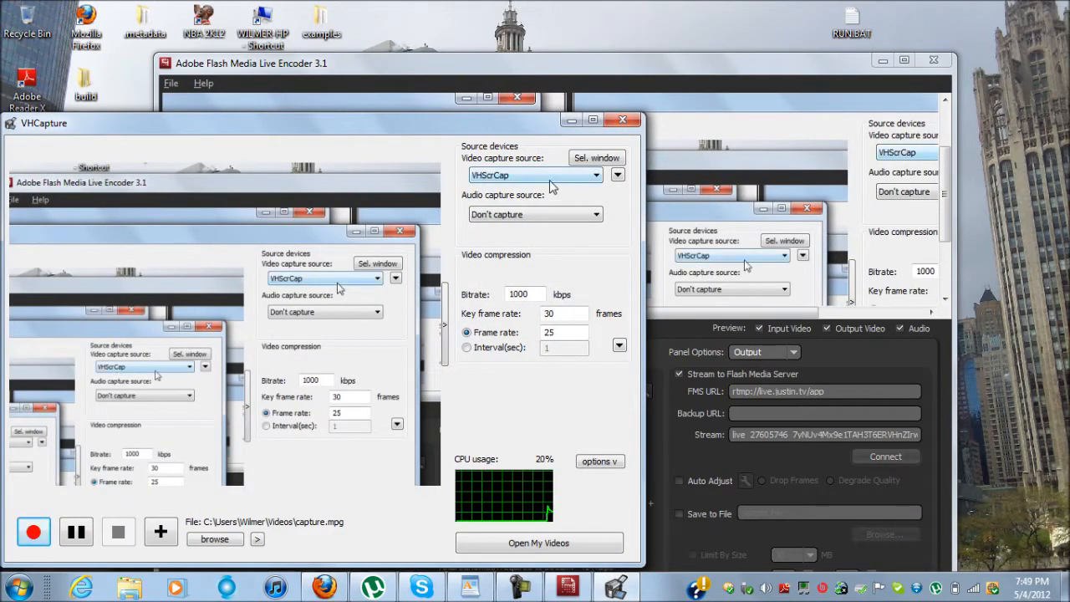
left_click(616, 174)
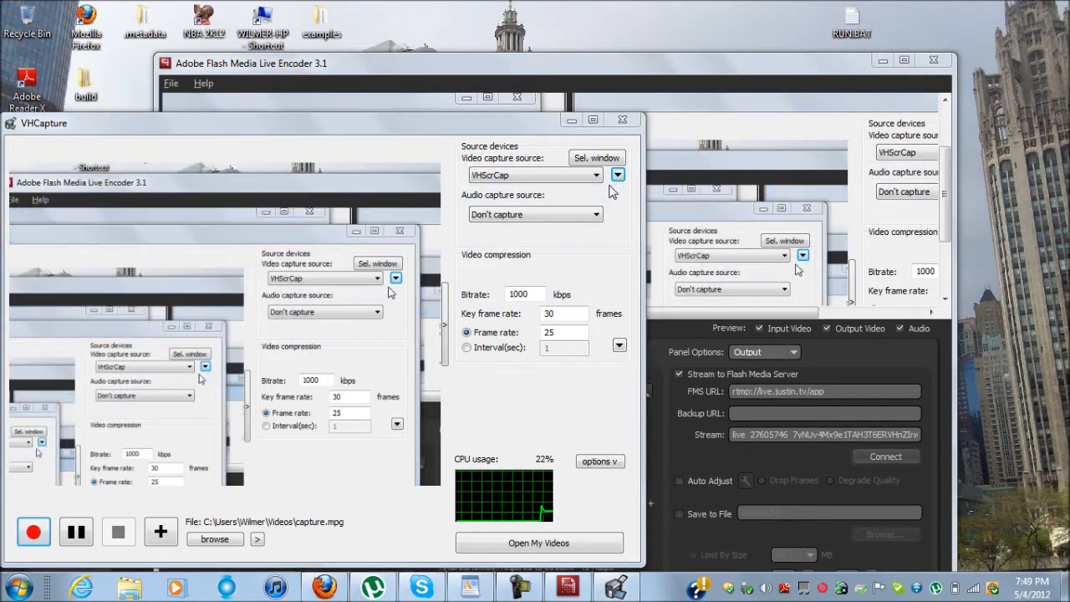
left_click(597, 158)
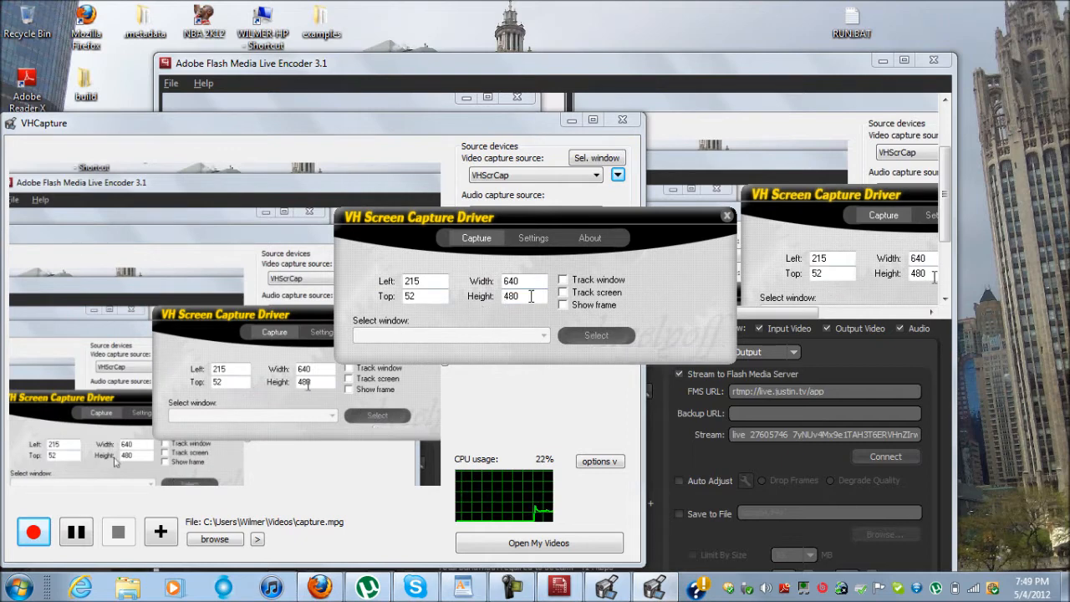
mouse_move(524, 296)
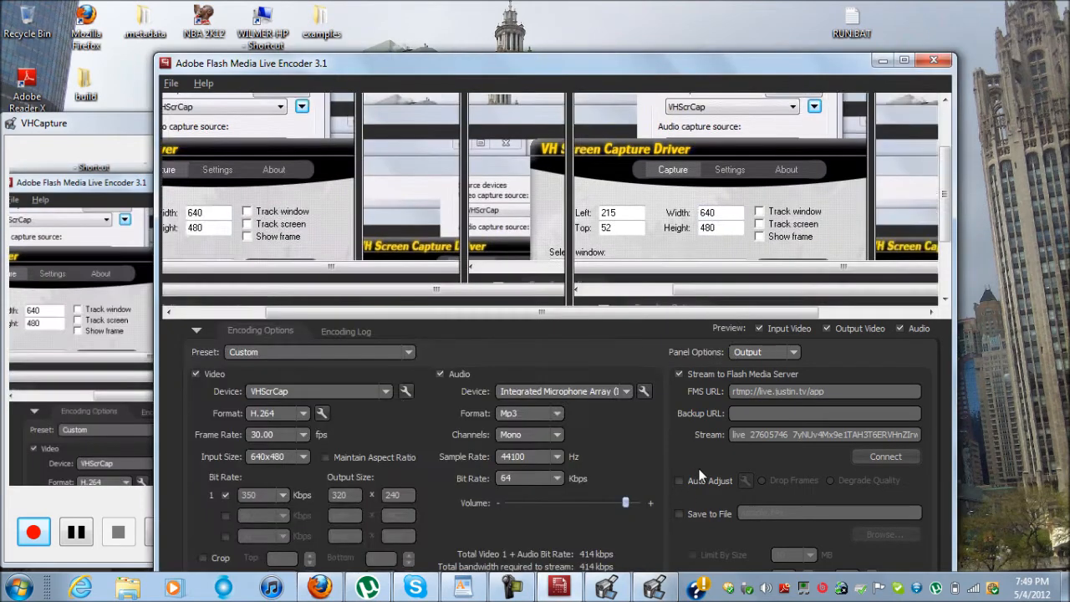
left_click(303, 457)
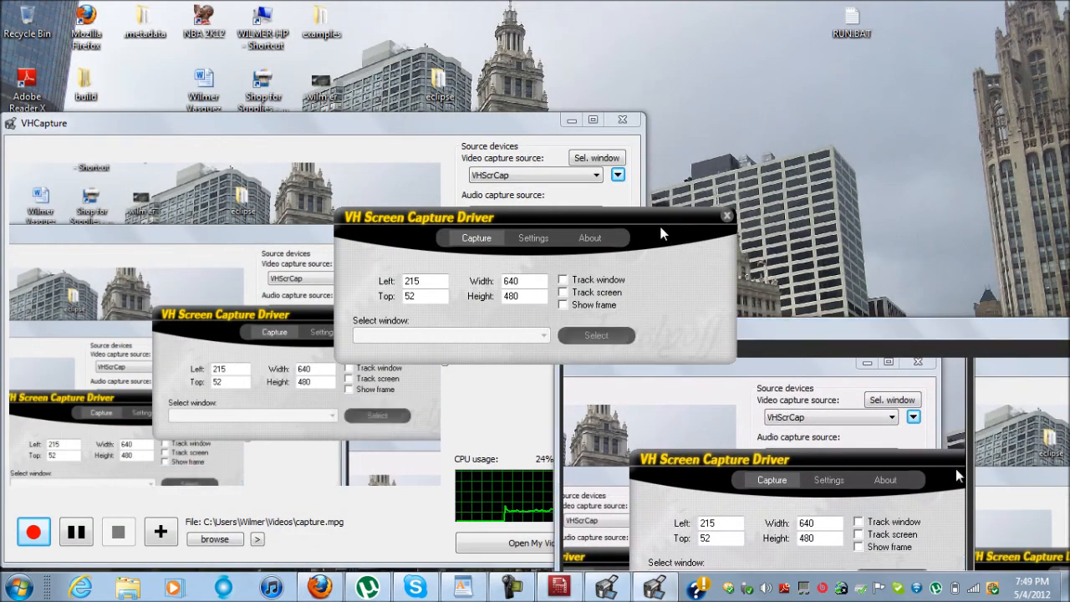
left_click(533, 238)
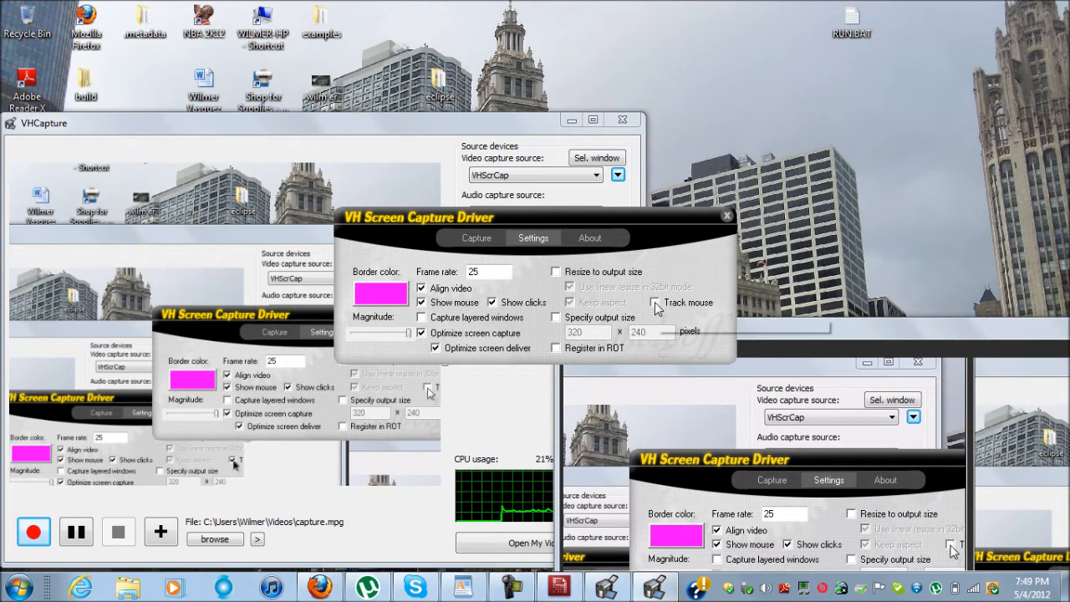
left_click(475, 237)
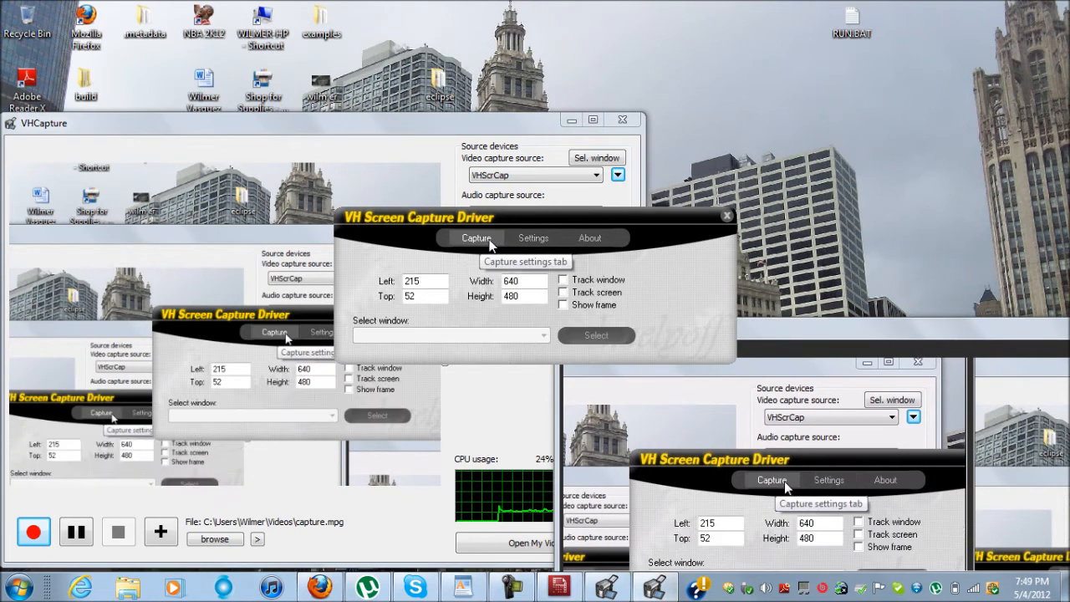
mouse_move(771, 336)
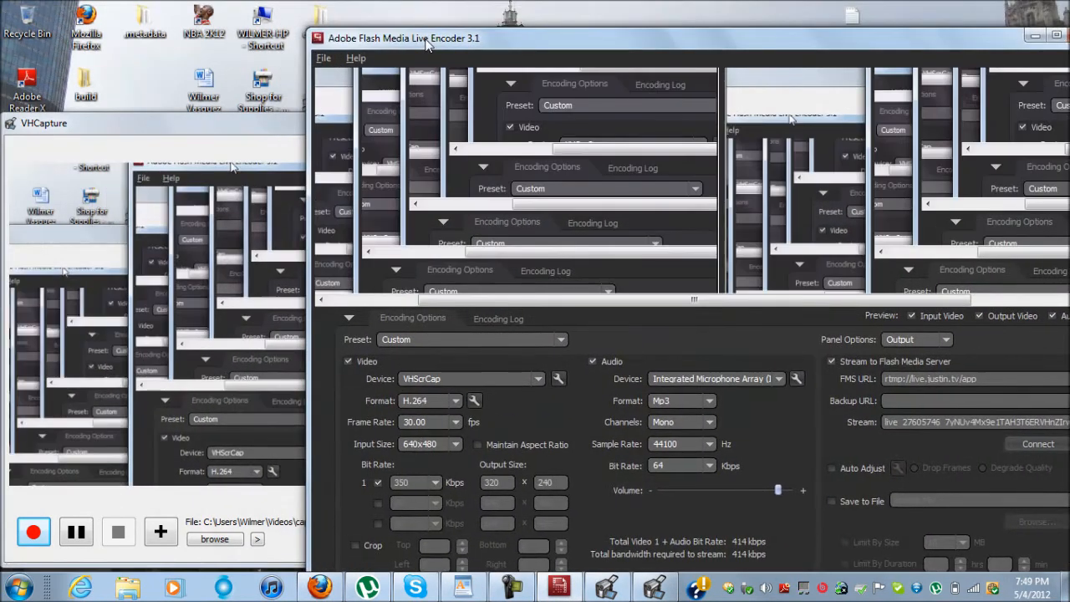
Browse the Video Input Size dropdown for the 720x480 option.
left_click(460, 444)
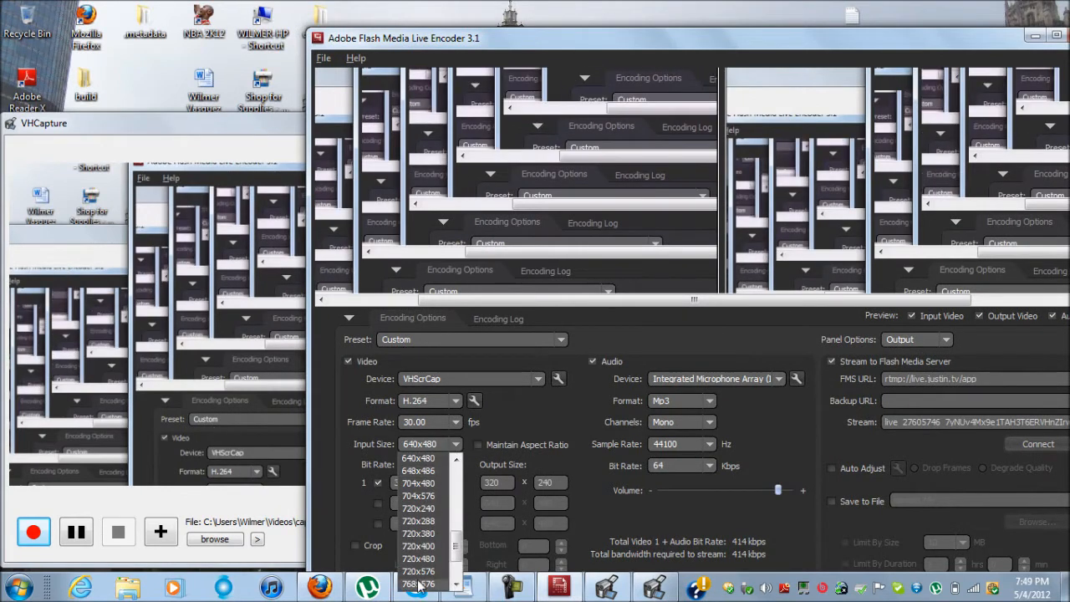
scroll("down", 3)
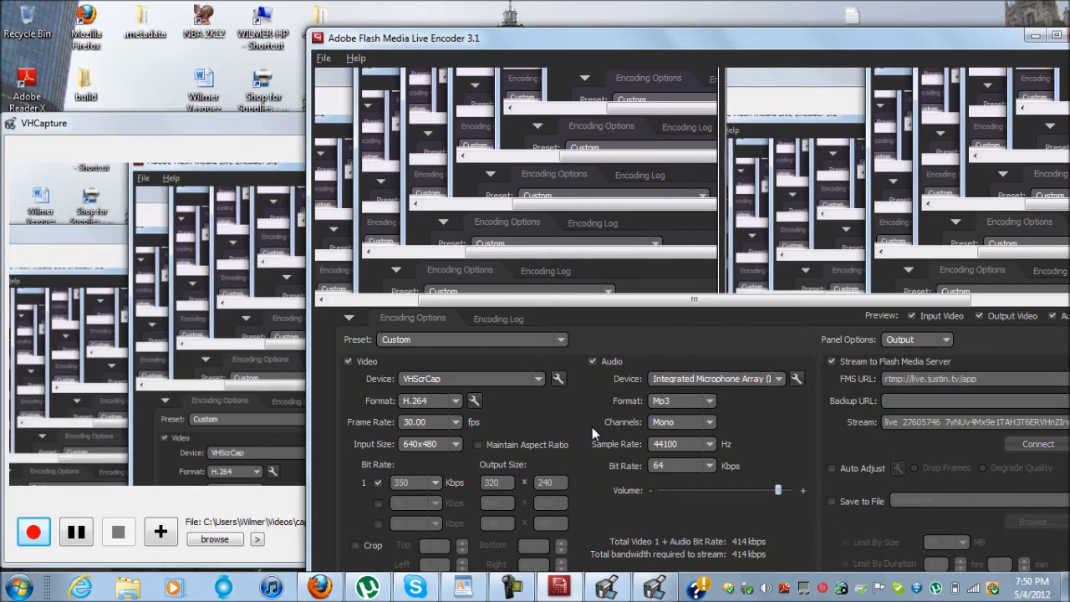
mouse_move(628, 334)
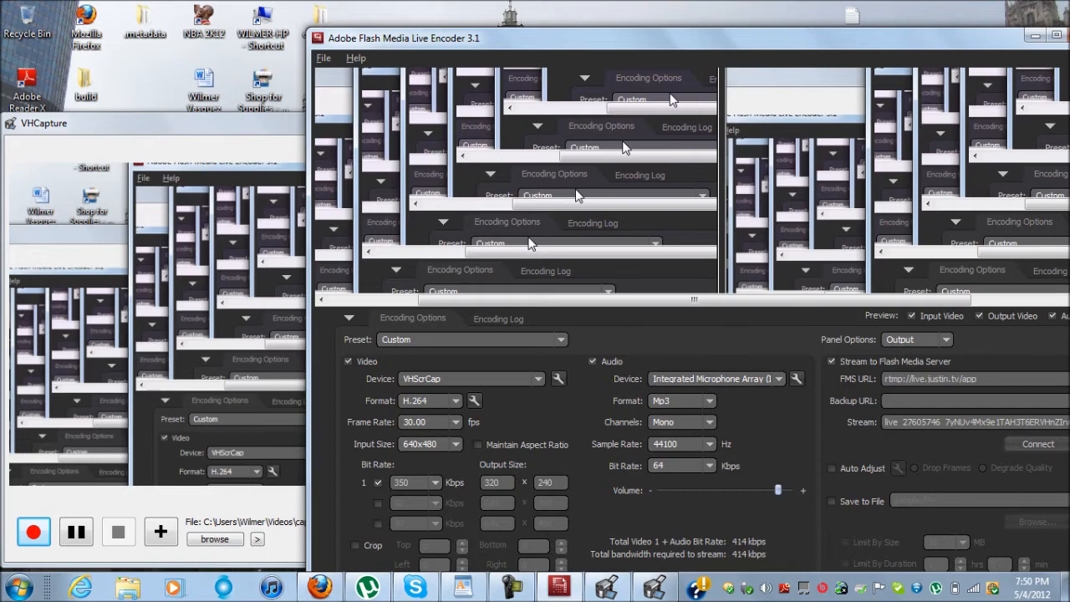
mouse_move(648, 406)
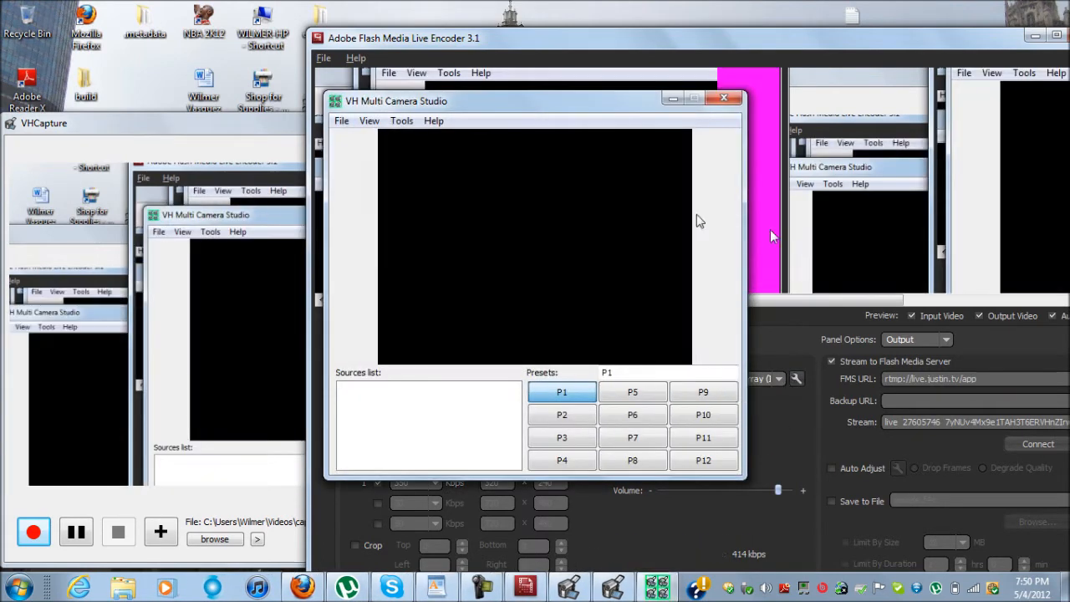
Set the Audio Device to Stereo Mix (IDT High Definition Audio).
left_click(727, 98)
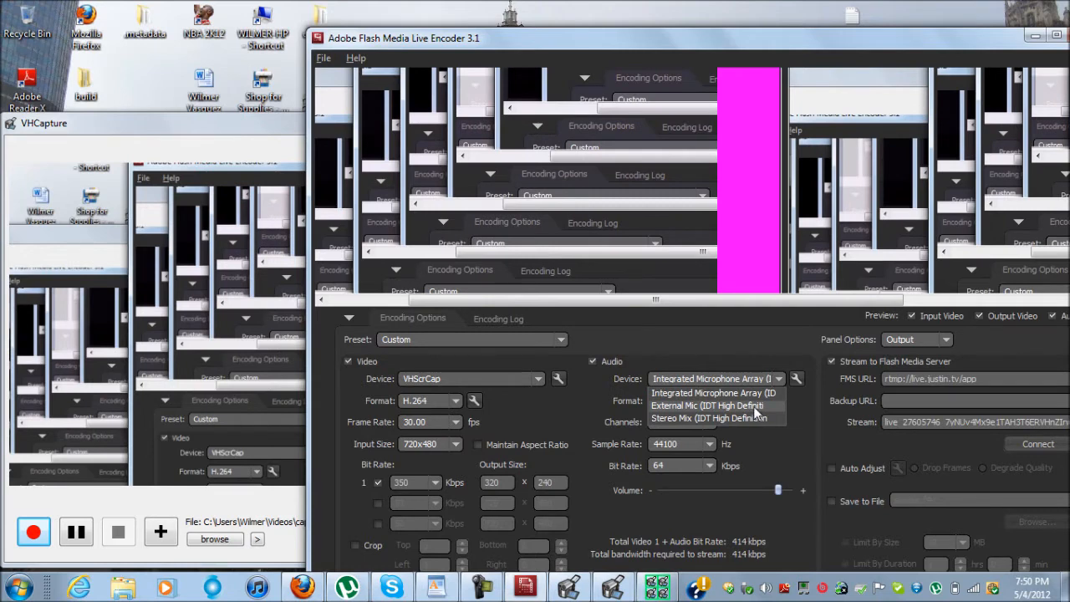
left_click(710, 417)
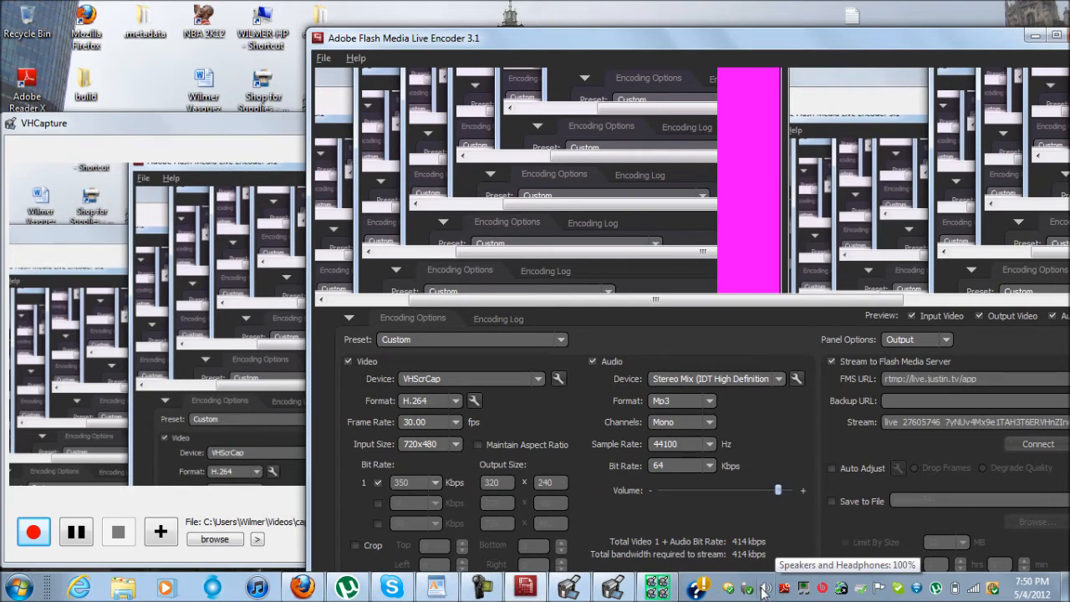
Open Windows recording devices, show disabled devices, and confirm Stereo Mix is ready.
right_click(760, 586)
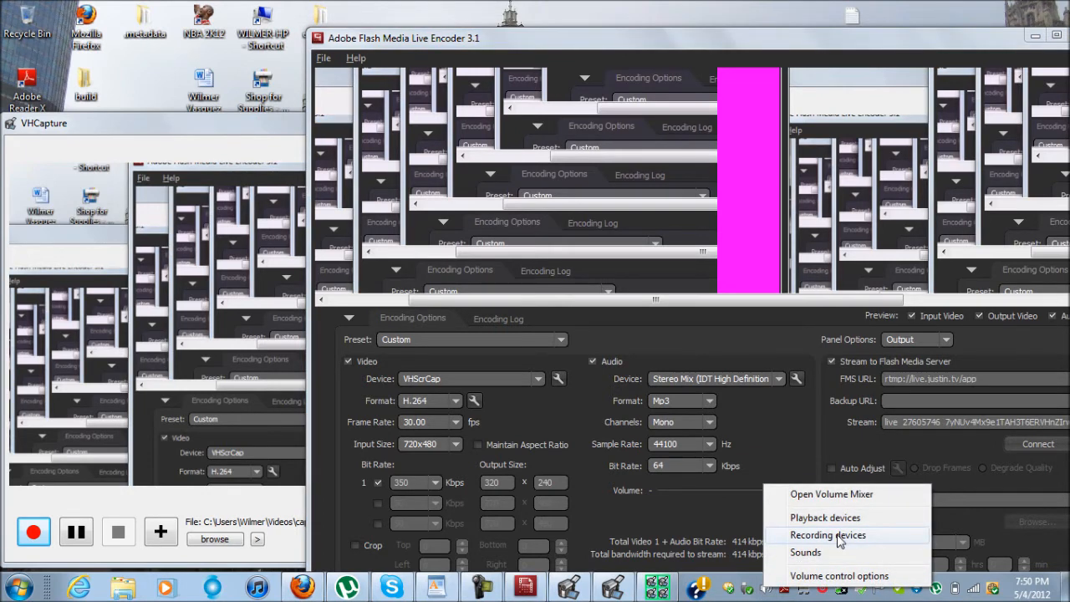
left_click(828, 535)
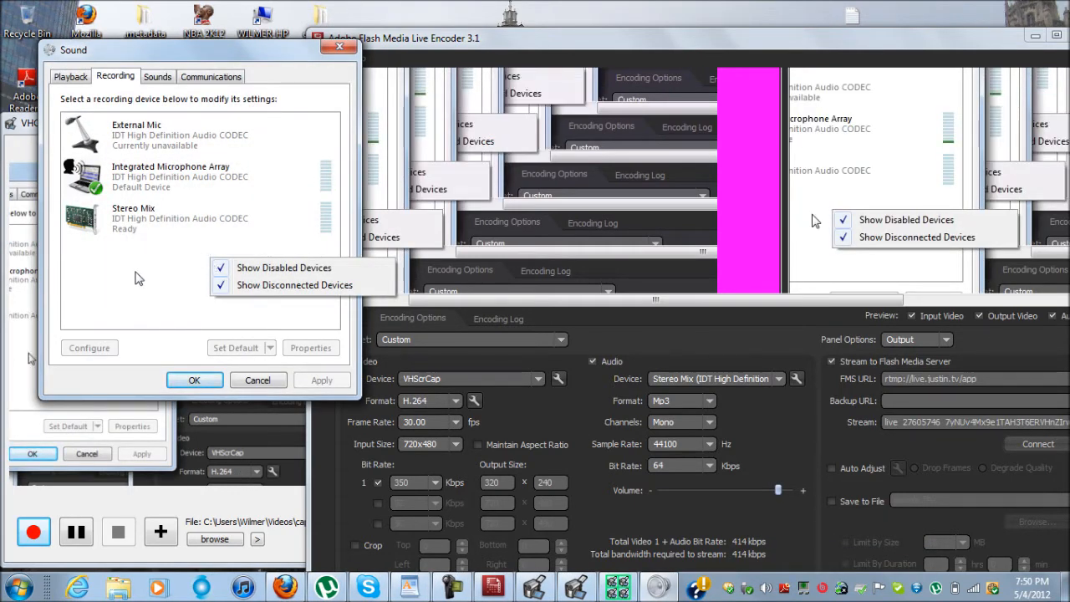
left_click(222, 267)
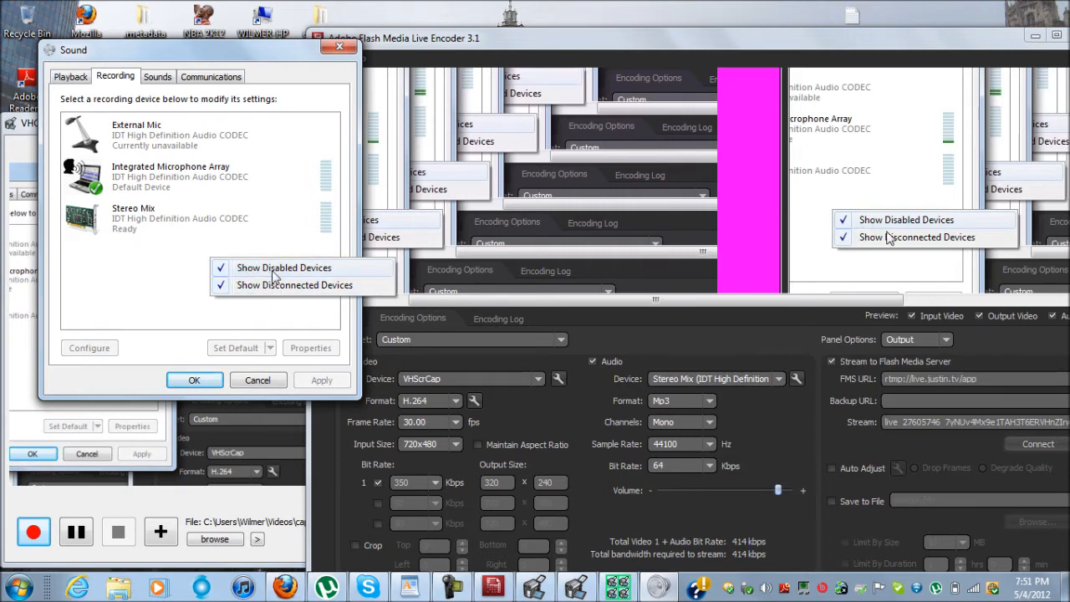
left_click(175, 283)
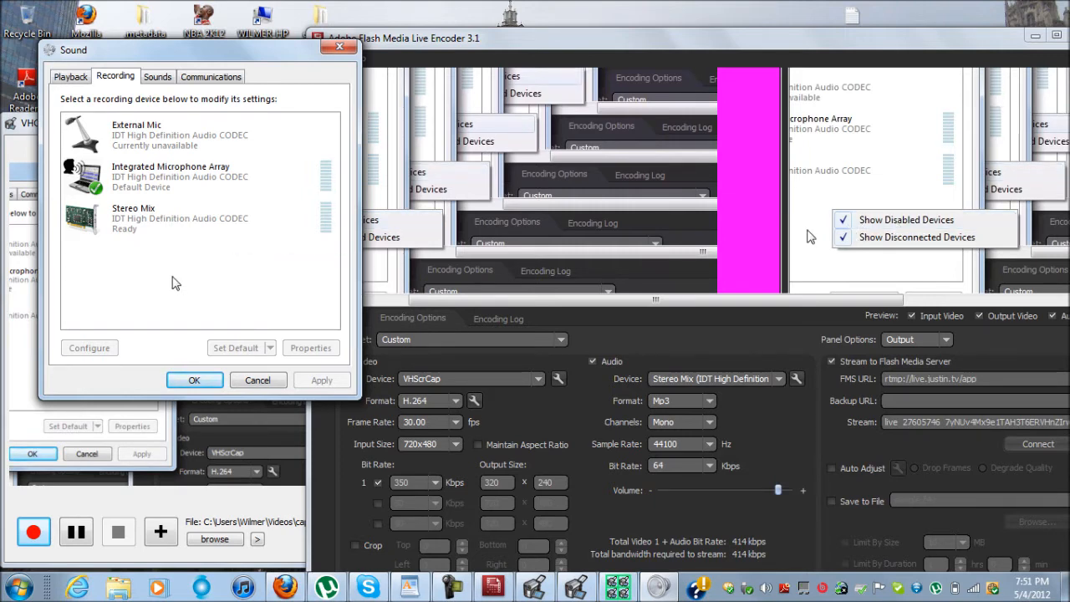
left_click(184, 218)
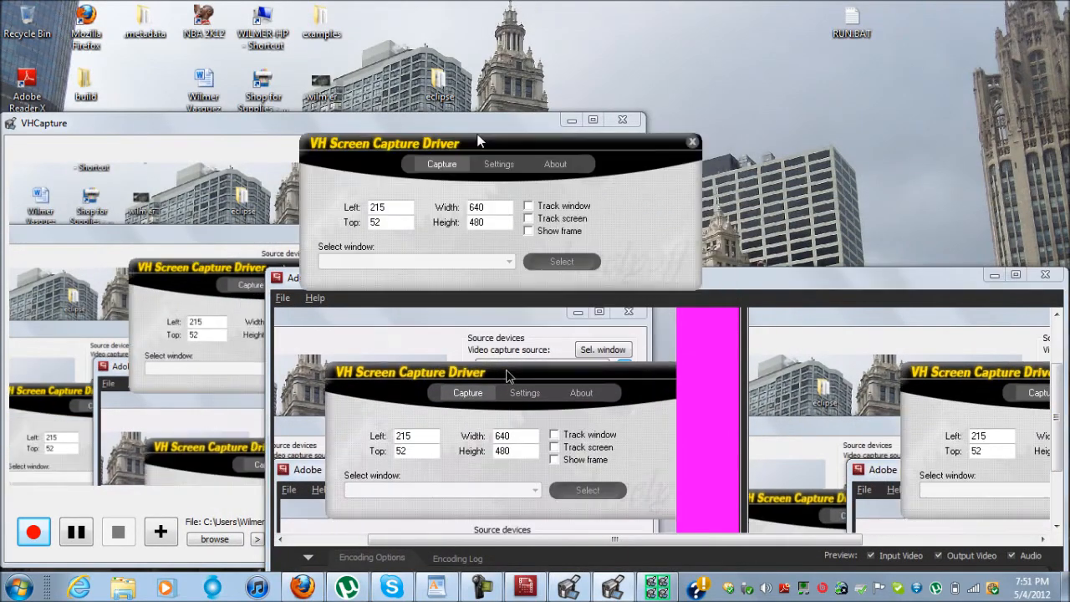
Move and close the VH Screen Capture Driver window, then reposition the encoder window.
left_click_drag(481, 143, 372, 154)
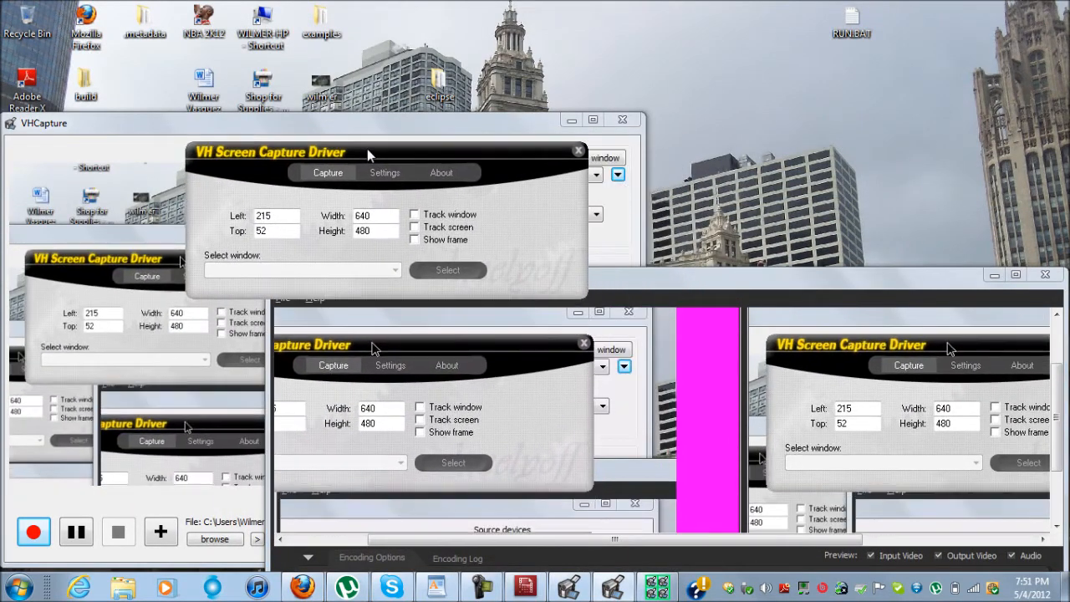
mouse_move(385, 171)
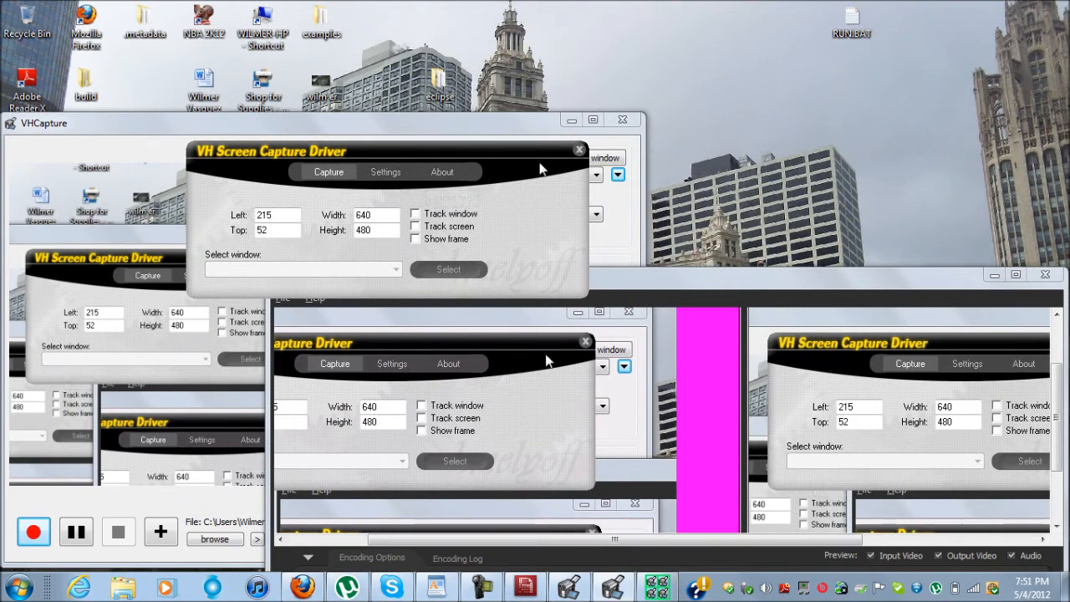
mouse_move(578, 150)
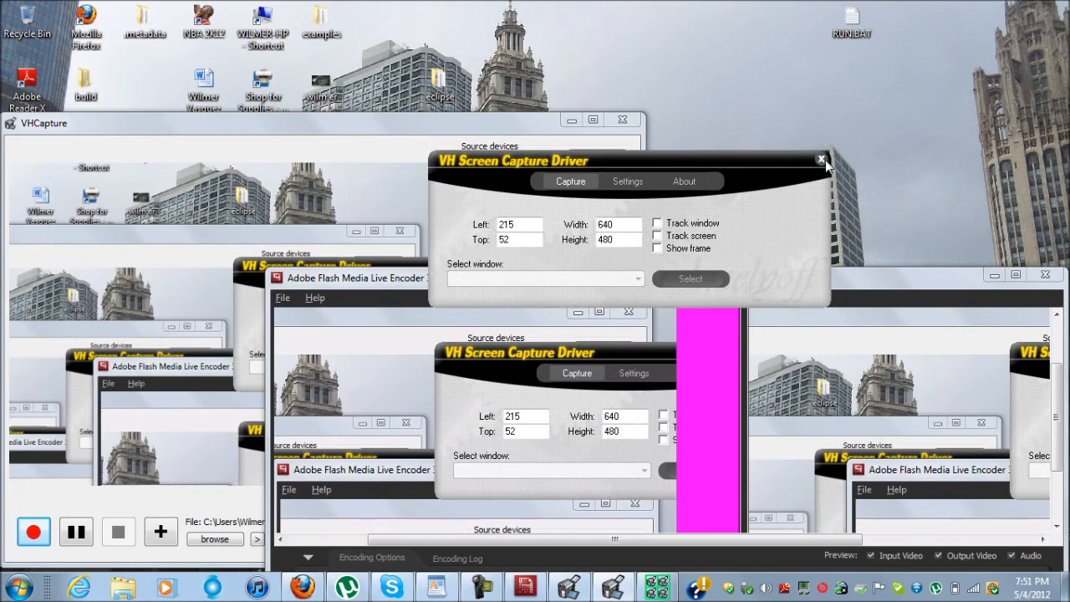
left_click(820, 160)
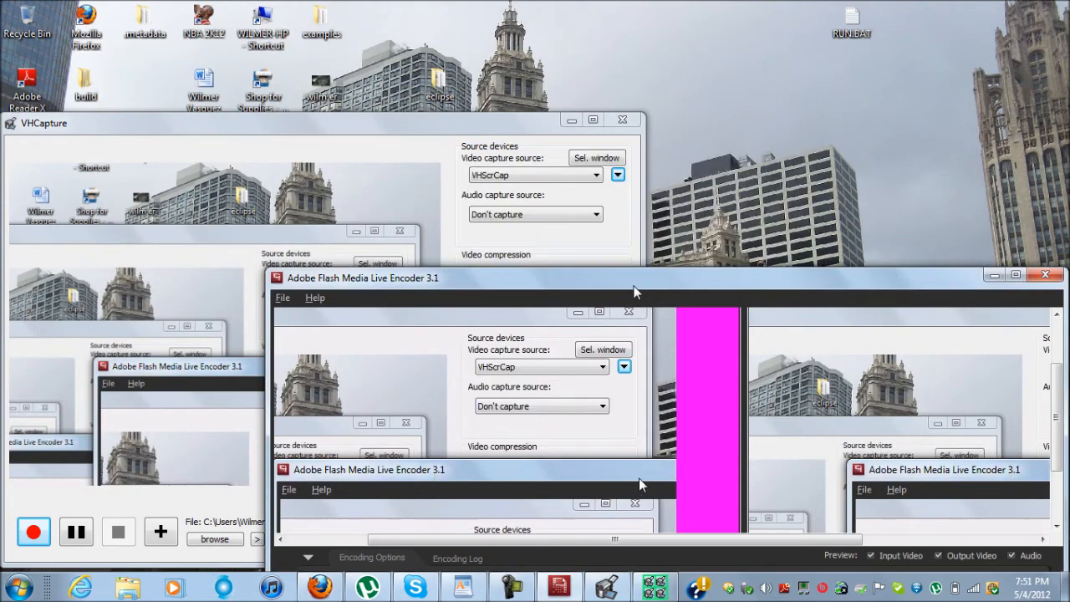
left_click_drag(635, 278, 663, 269)
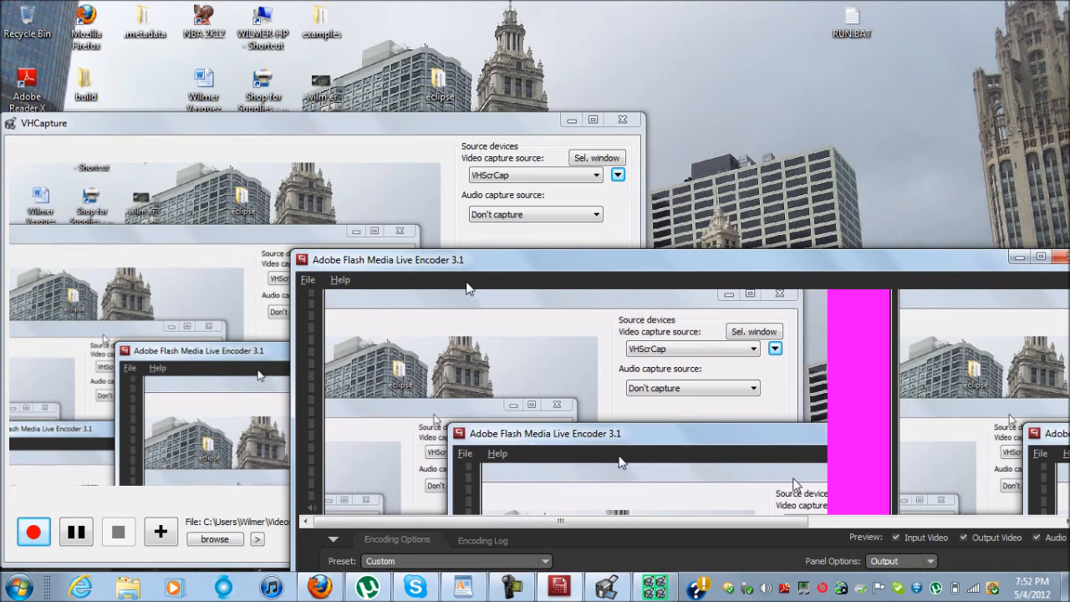
mouse_move(281, 161)
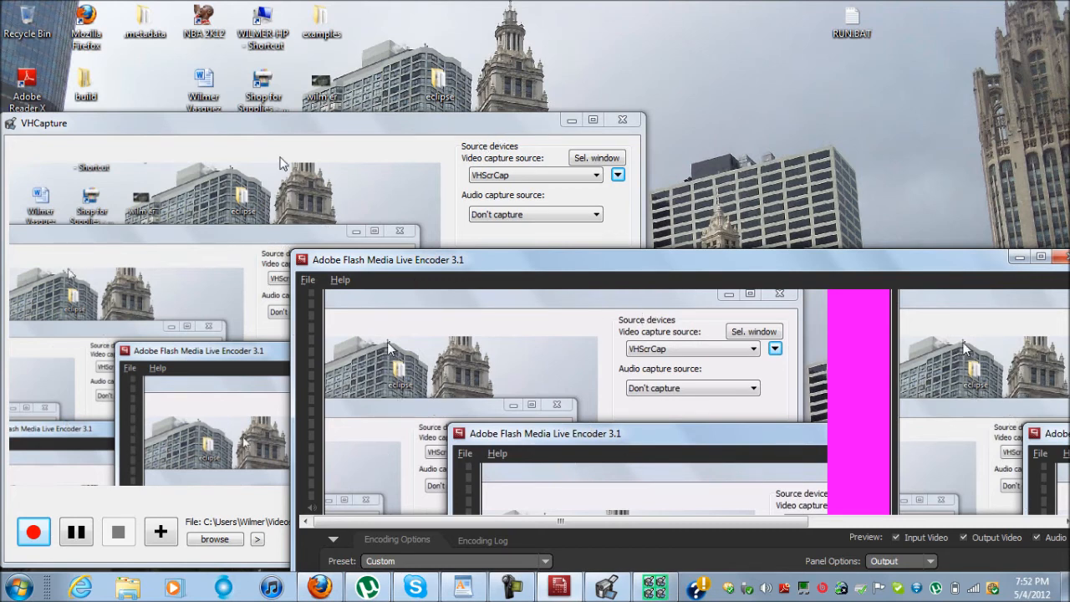
mouse_move(944, 235)
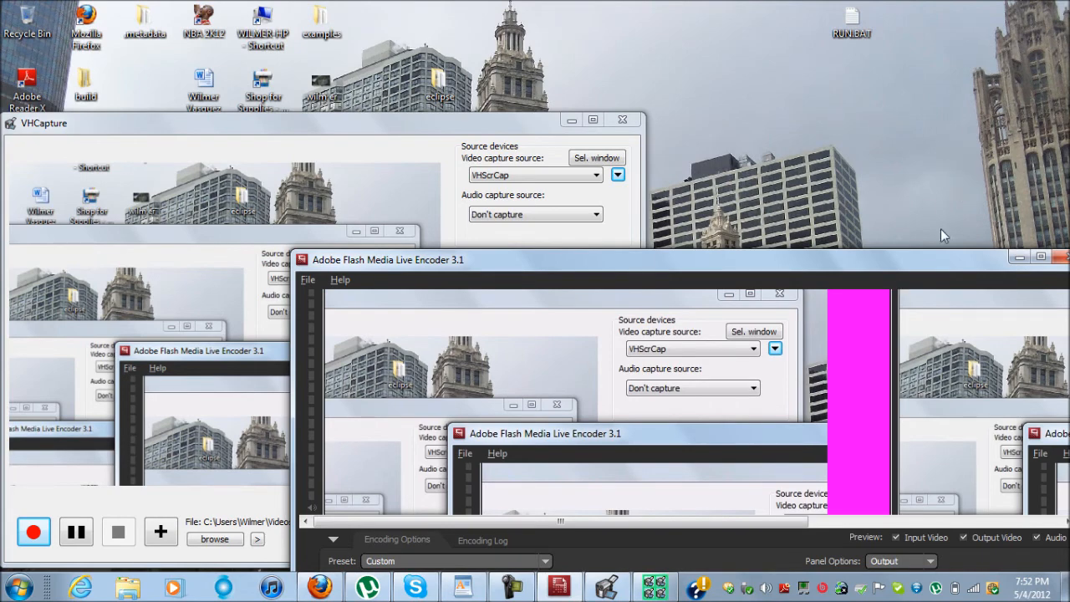